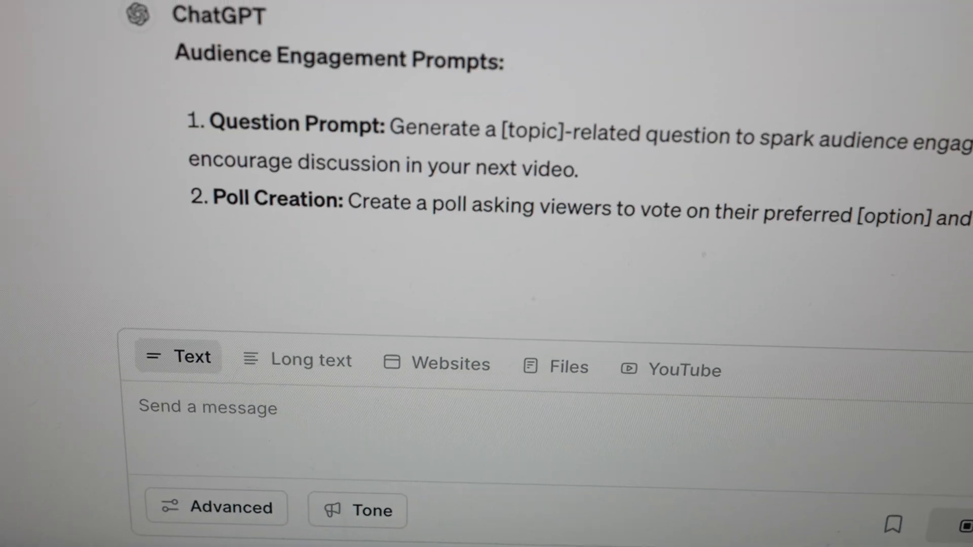
- Scroll the new chat to show the three empty chained prompt boxes
{"action": "scroll", "scroll_direction": "down", "scroll_amount": 3}
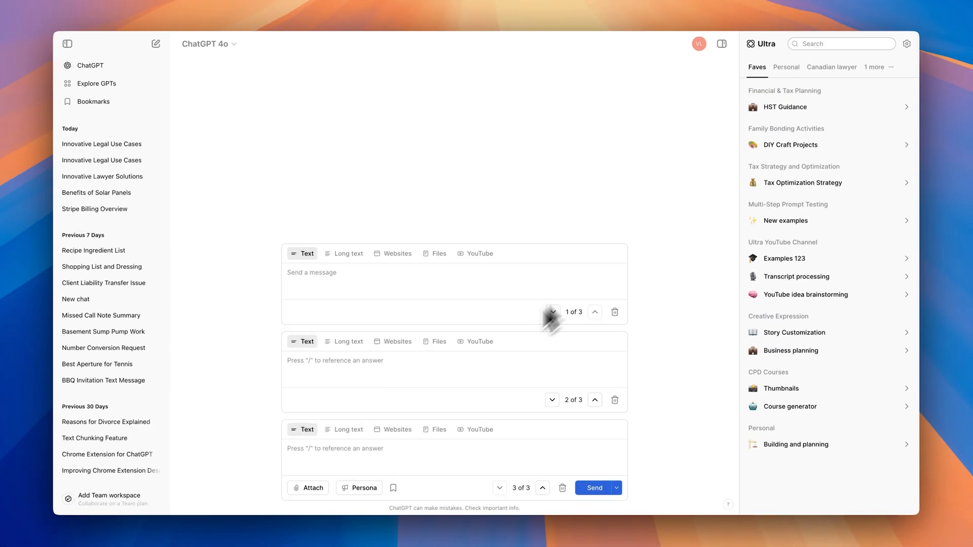
- Add prompt boxes to reach seven and paste the partnership agreement outline into the first
{"action": "left_click", "coordinate": [594, 487]}
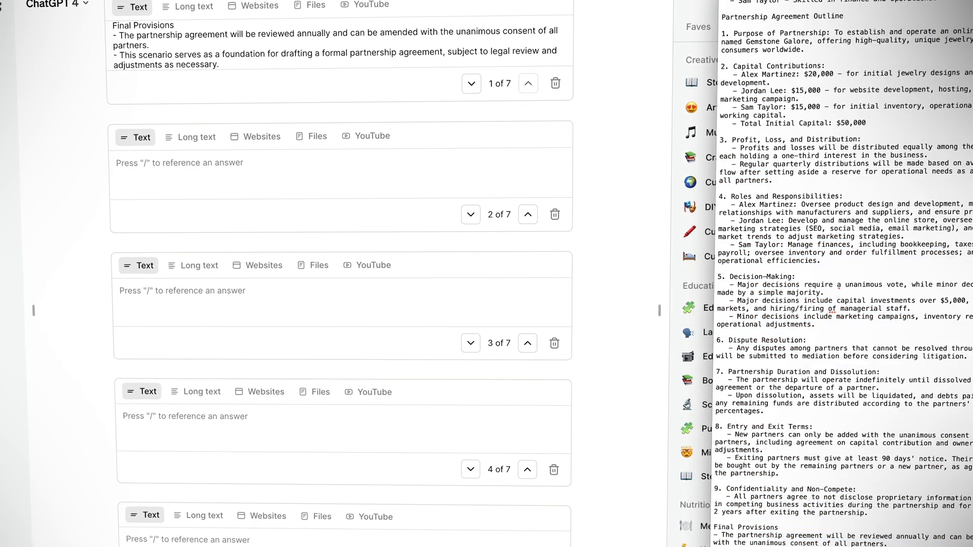
- Fill the second prompt box with "From the list of clauses, write me clauses 1 to 5"
{"action": "type", "text": "From the list of clauses, write me clauses 1 to 5"}
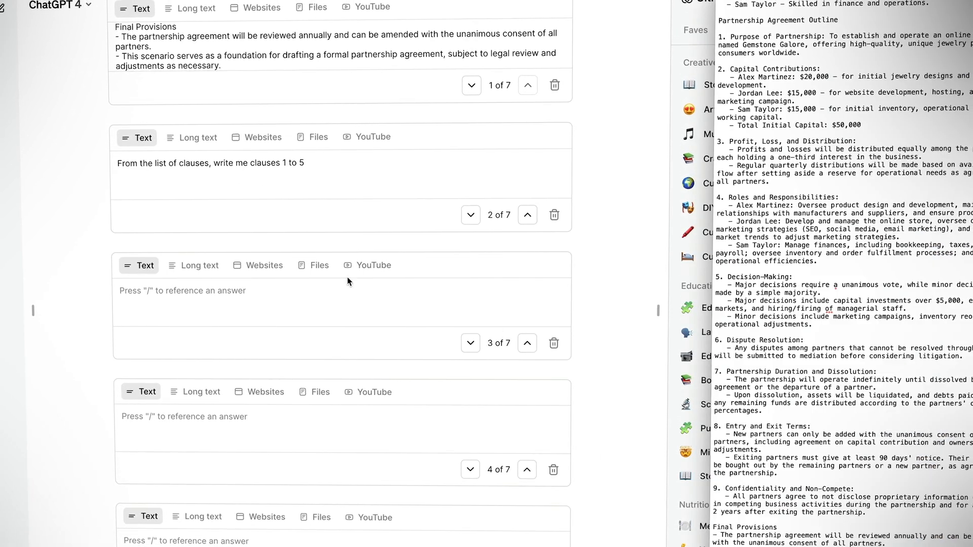